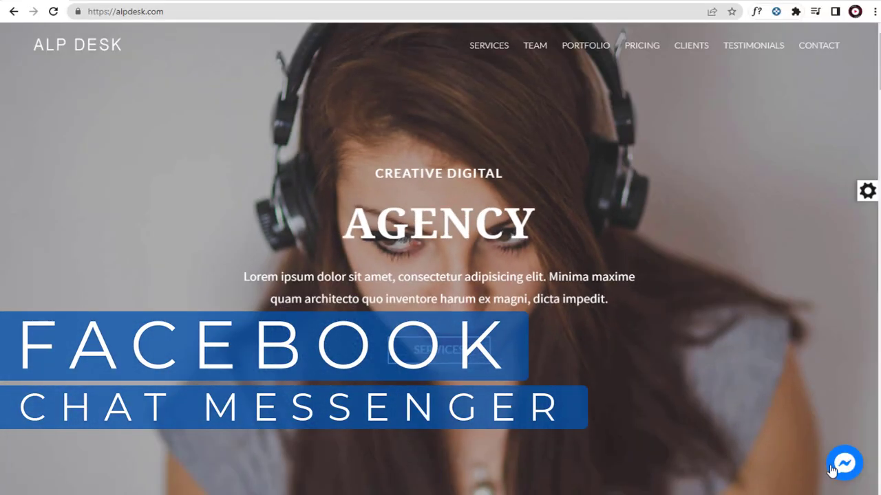
Start a Messenger chat from the alpdesk.com bubble and continue as a guest
{"action": "left_click", "coordinate": [845, 462]}
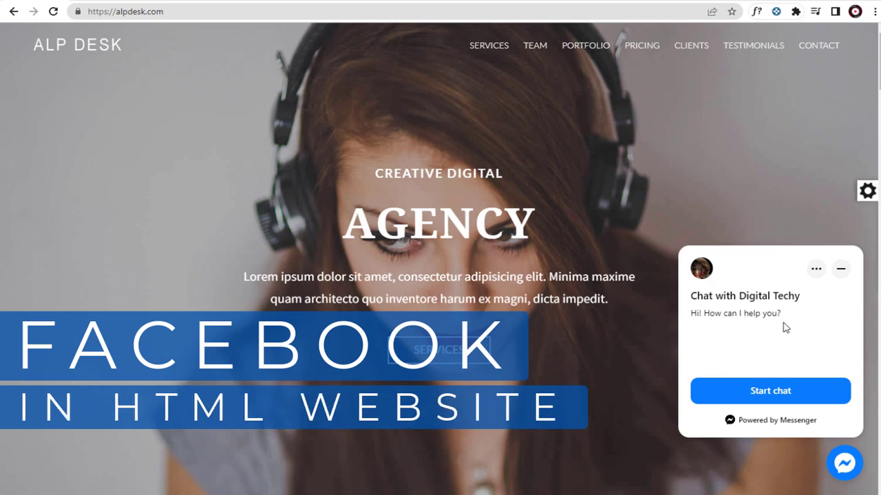
{"action": "left_click", "coordinate": [771, 391]}
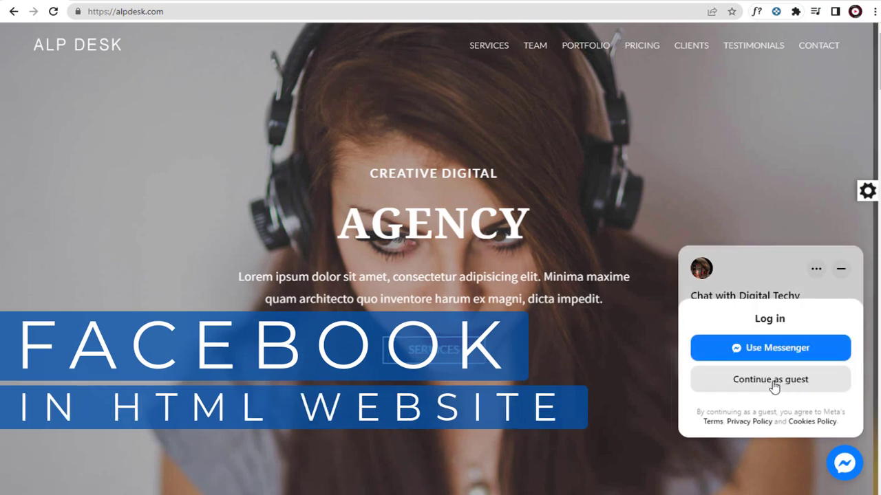
{"action": "left_click", "coordinate": [769, 380]}
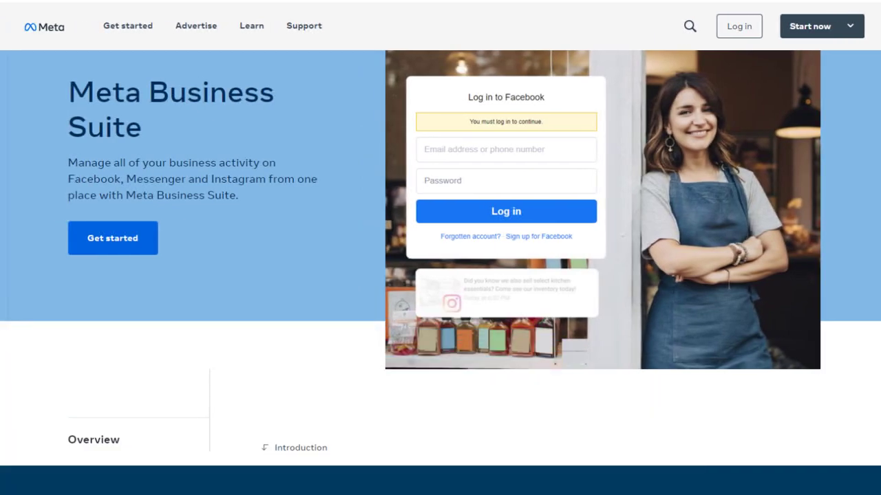
Switch the Business Suite account to the Digital Techy page via the account switcher
{"action": "left_click", "coordinate": [506, 212]}
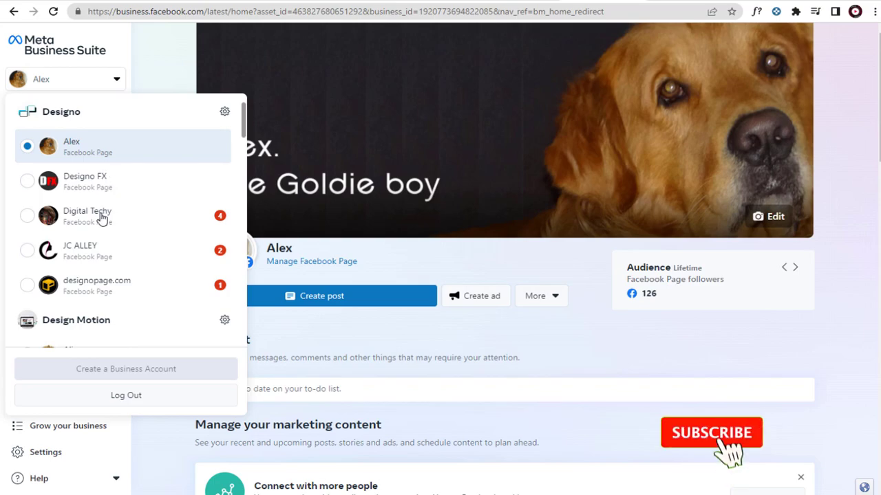
{"action": "left_click", "coordinate": [88, 215]}
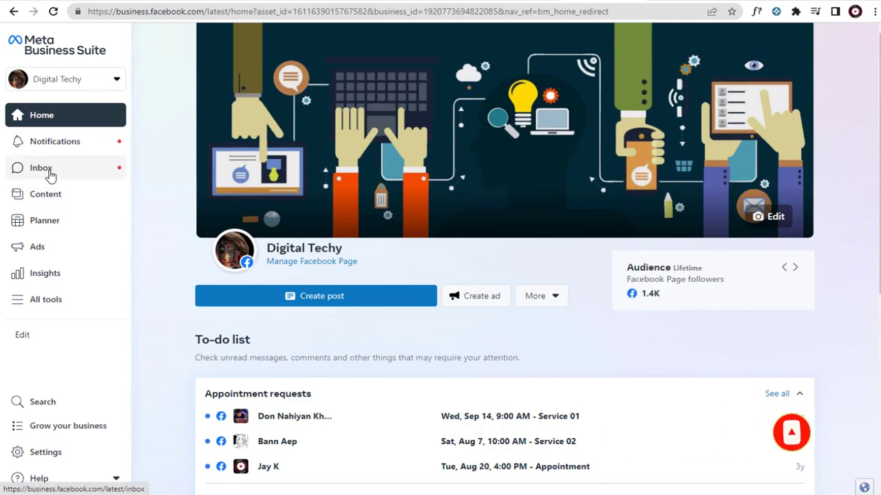
Go from the Digital Techy inbox to its complete inbox settings page
{"action": "left_click", "coordinate": [41, 168]}
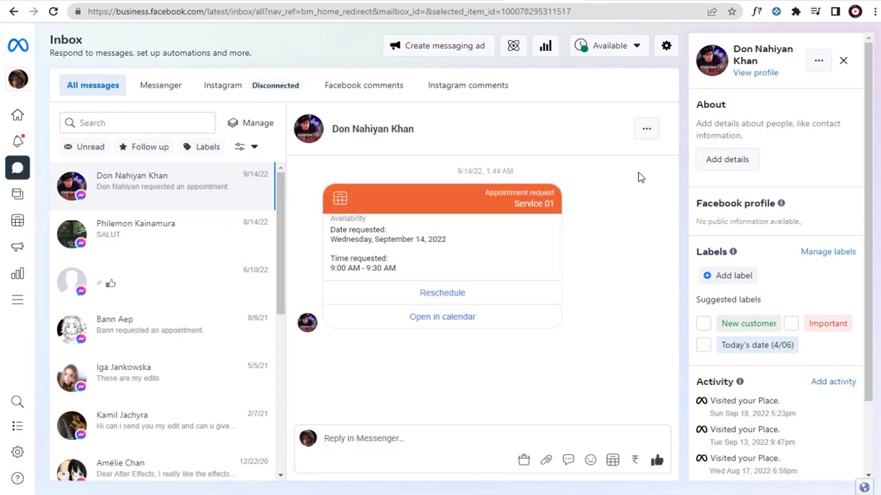
{"action": "mouse_move", "coordinate": [666, 45]}
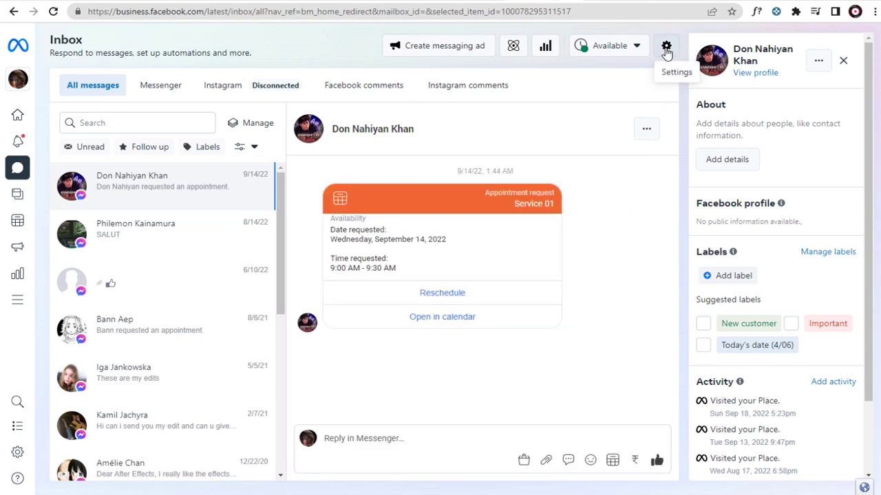
{"action": "left_click", "coordinate": [666, 46]}
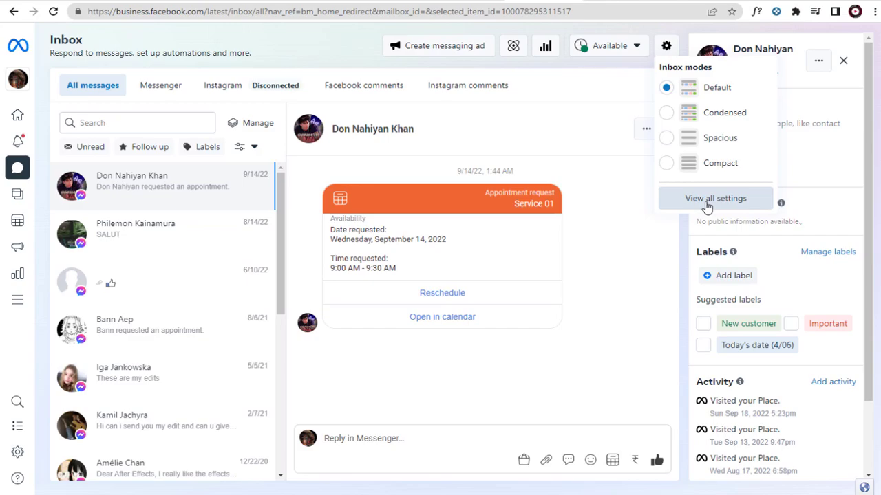
{"action": "left_click", "coordinate": [715, 199]}
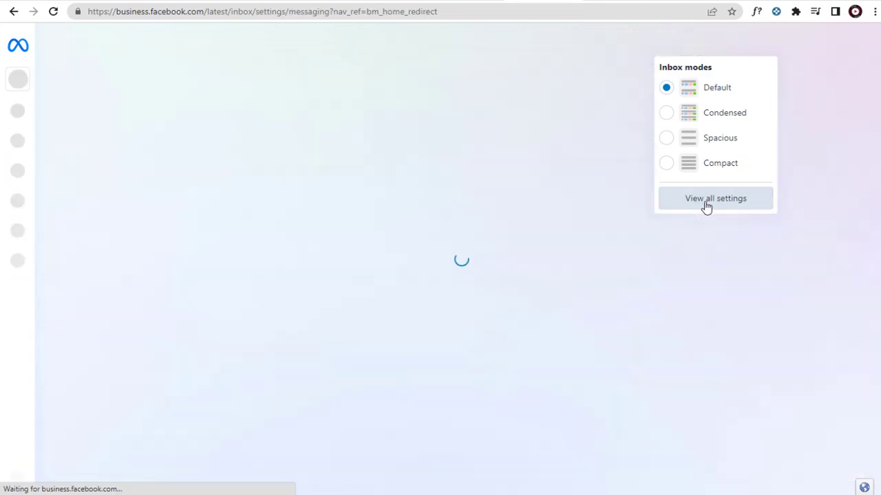
Show the Chat Plugin settings with their desktop preview from the inbox settings menu
{"action": "left_click", "coordinate": [715, 199]}
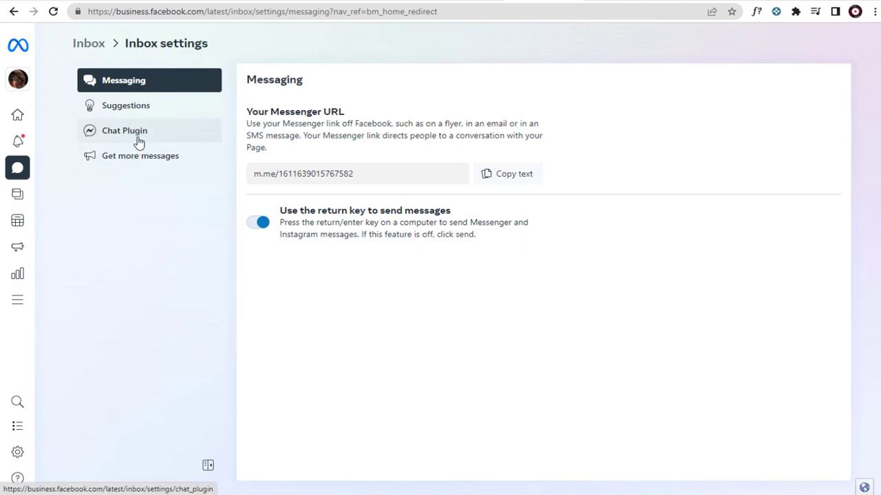
{"action": "left_click", "coordinate": [124, 130]}
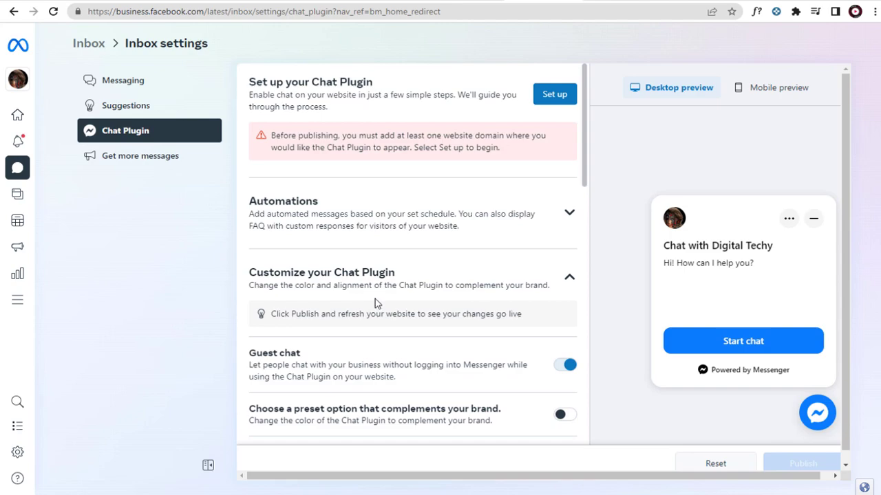
{"action": "mouse_move", "coordinate": [347, 272]}
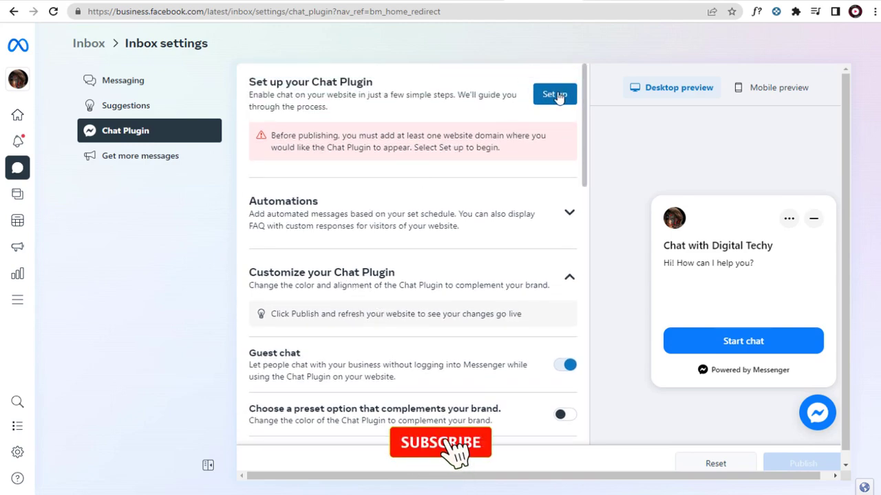
Begin the standard Chat Plugin setup and keep English (US) as its language
{"action": "left_click", "coordinate": [554, 94]}
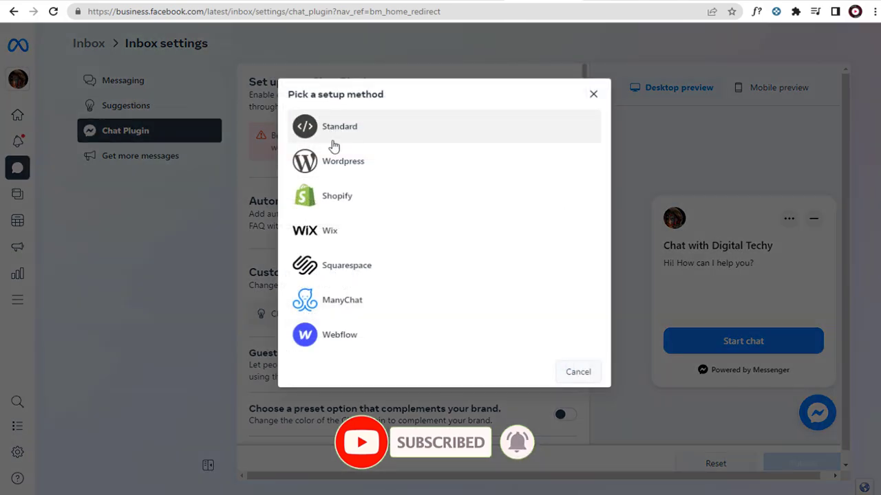
{"action": "mouse_move", "coordinate": [330, 344]}
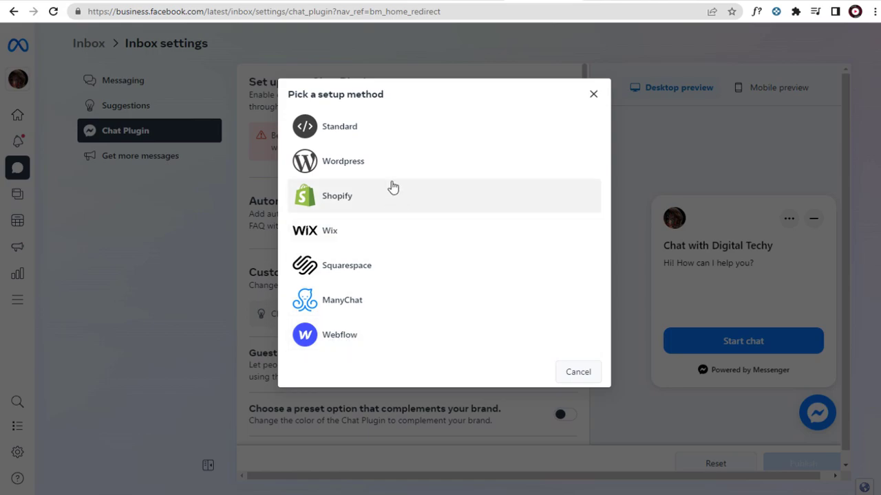
{"action": "mouse_move", "coordinate": [330, 131]}
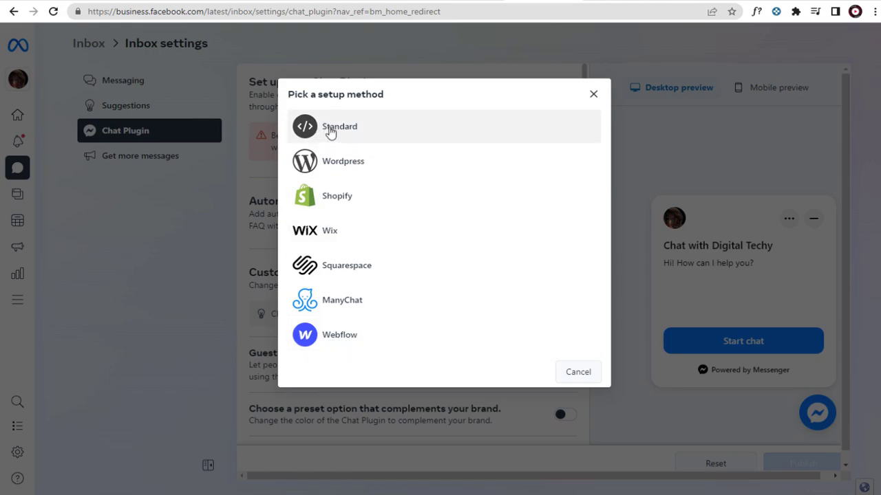
{"action": "left_click", "coordinate": [338, 127]}
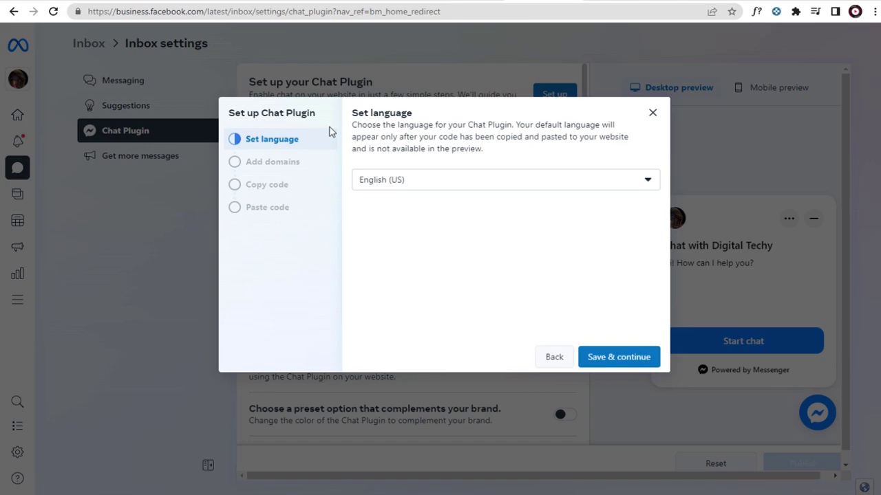
{"action": "mouse_move", "coordinate": [258, 145]}
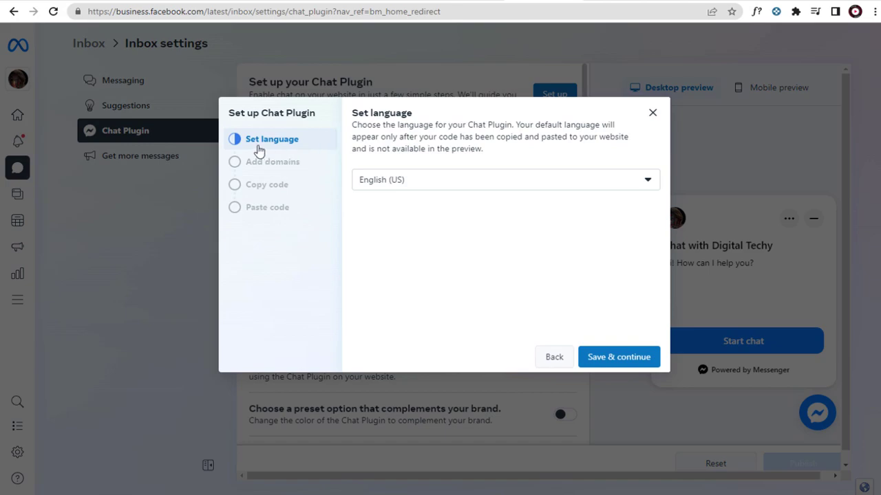
{"action": "left_click", "coordinate": [505, 179]}
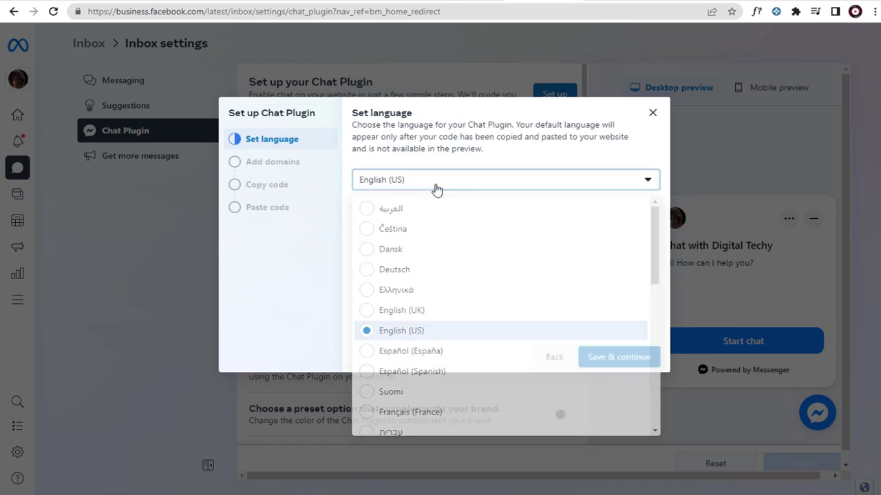
{"action": "left_click", "coordinate": [617, 357]}
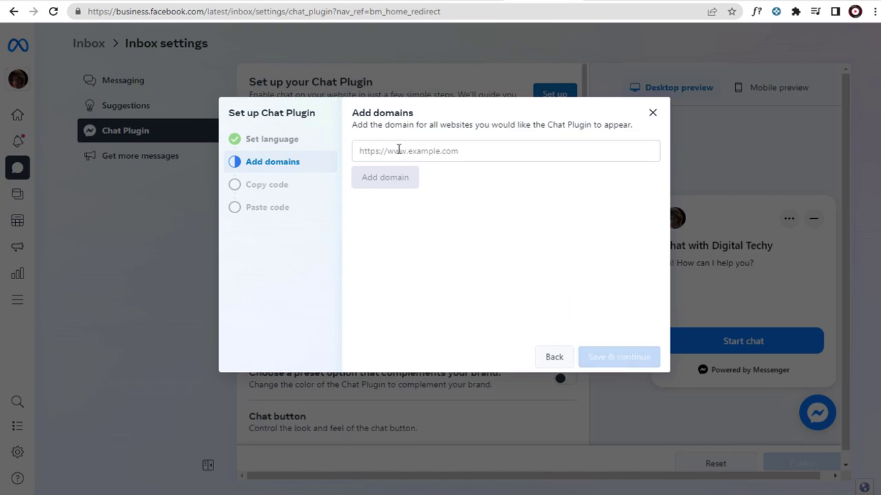
{"action": "type", "text": "htt"}
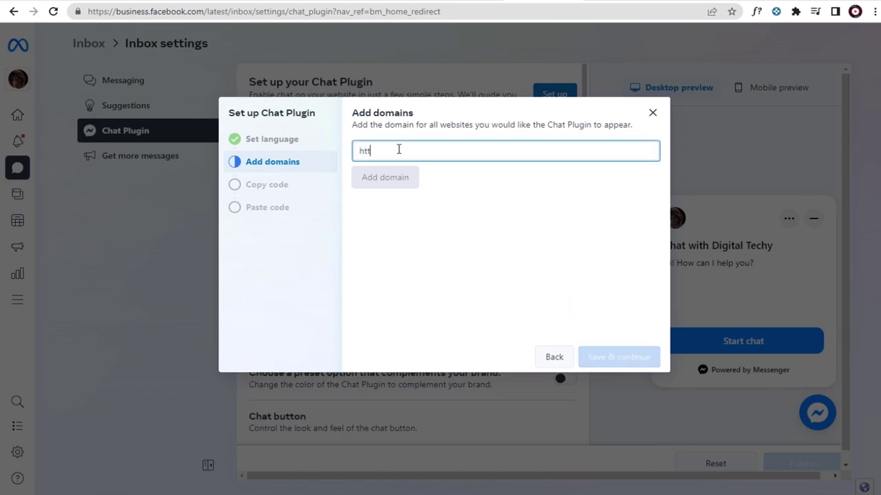
{"action": "type", "text": "https://alpdesk.com/"}
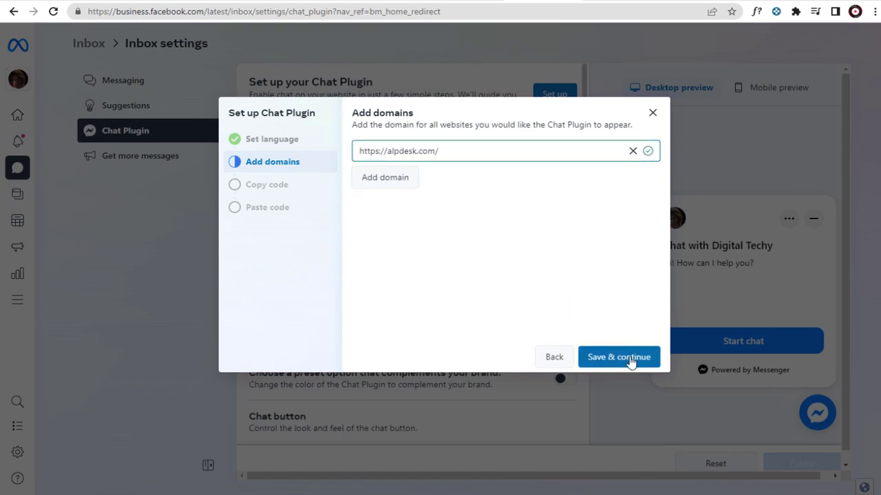
{"action": "left_click", "coordinate": [618, 356]}
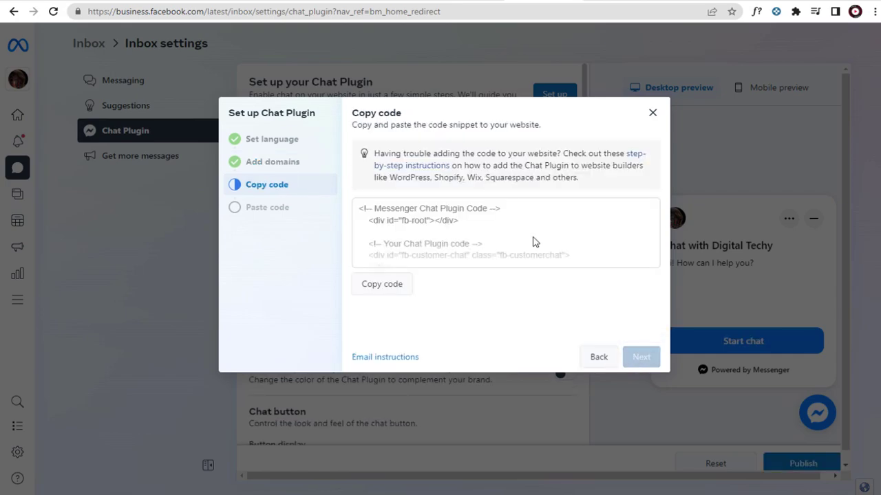
Copy the Chat Plugin embed code snippet from the Copy code step
{"action": "scroll", "scroll_direction": "down", "scroll_amount": 3}
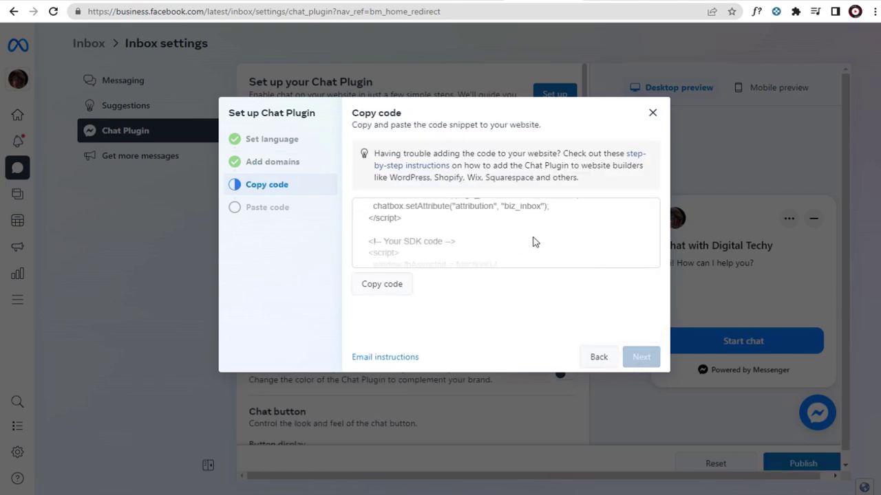
{"action": "scroll", "scroll_direction": "down", "scroll_amount": 3}
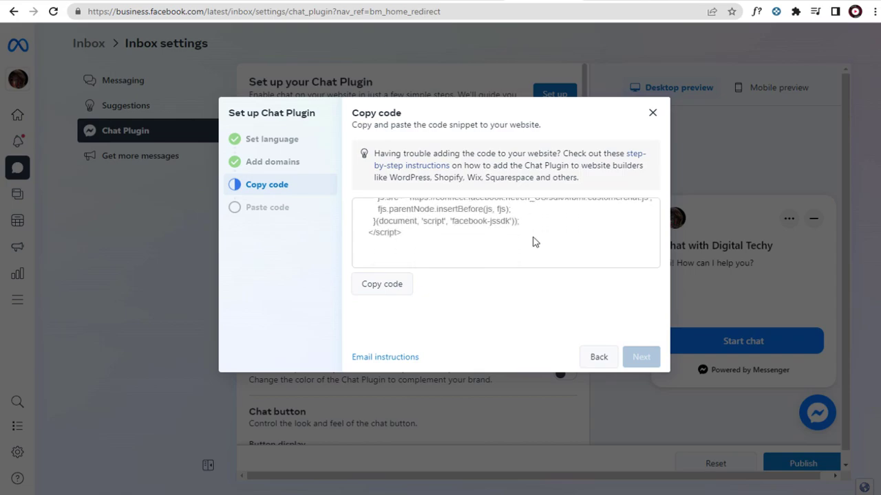
{"action": "left_click", "coordinate": [381, 284]}
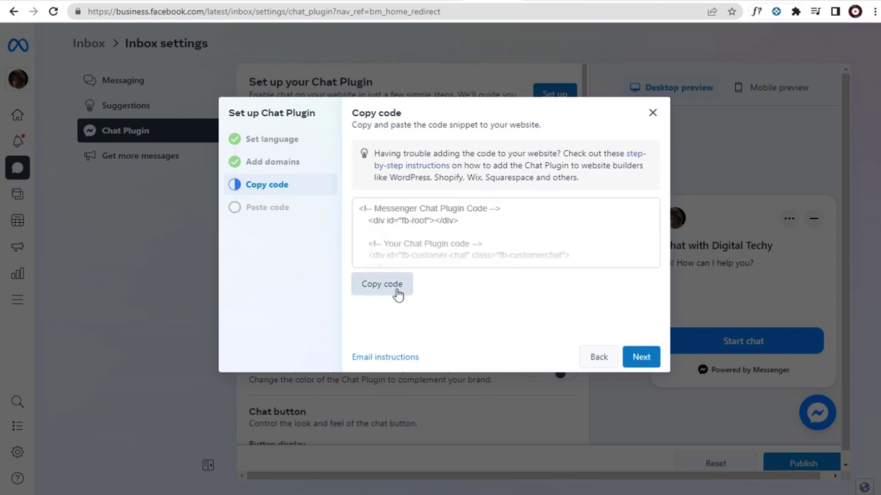
{"action": "left_click", "coordinate": [383, 283]}
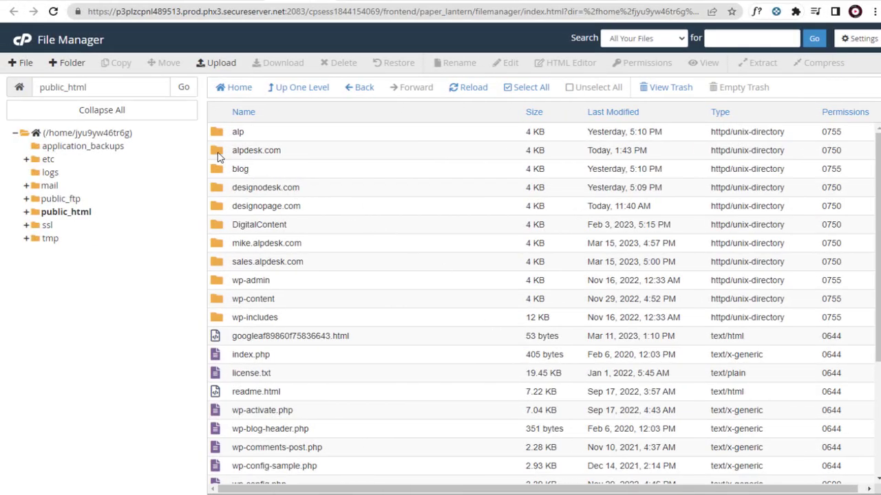
Enter the alpdesk.com folder in public_html and select its index.html
{"action": "double_click", "coordinate": [255, 150]}
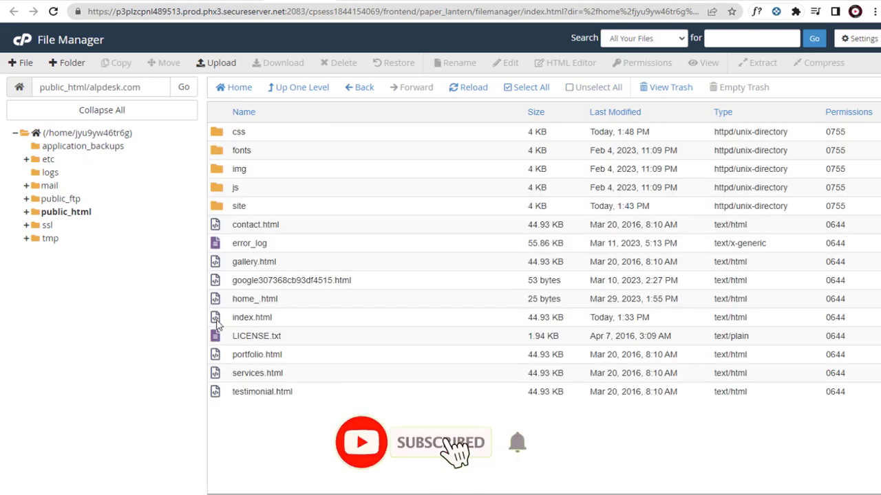
{"action": "left_click", "coordinate": [252, 316]}
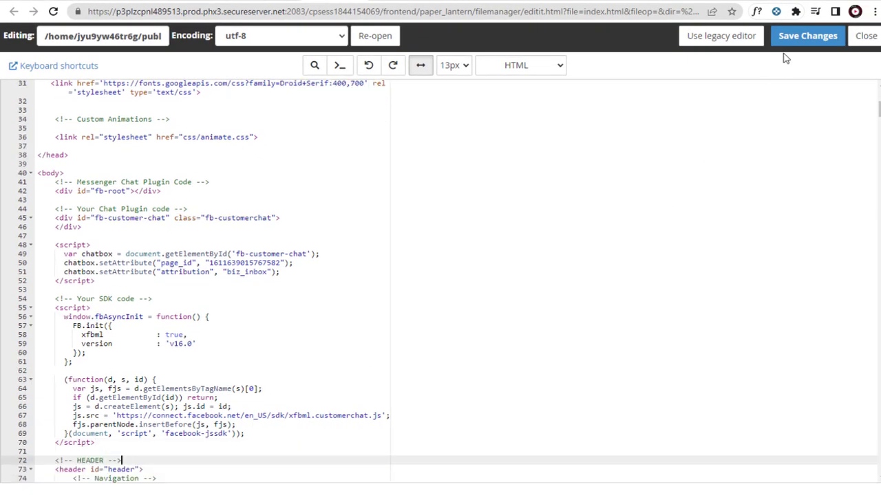
Save index.html with the plugin code pasted after the opening body tag
{"action": "left_click", "coordinate": [806, 36]}
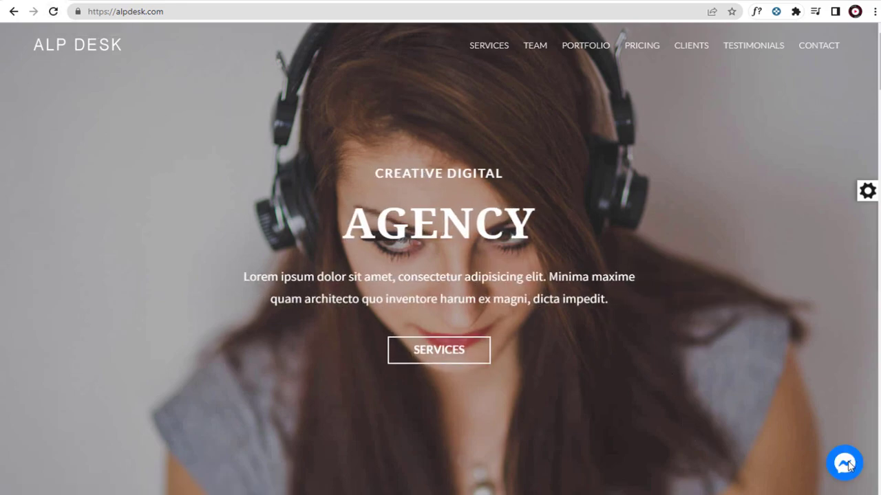
{"action": "mouse_move", "coordinate": [852, 470]}
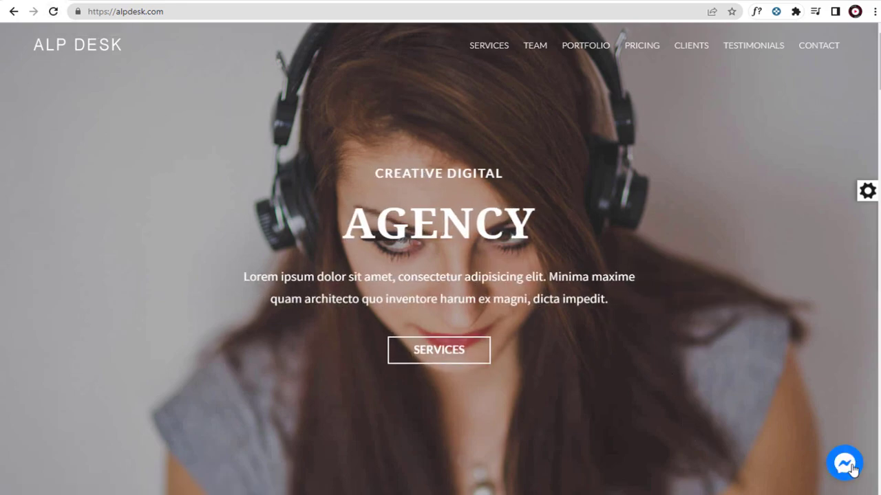
Open the Messenger bubble on alpdesk.com to confirm the Digital Techy chat works
{"action": "left_click", "coordinate": [845, 462]}
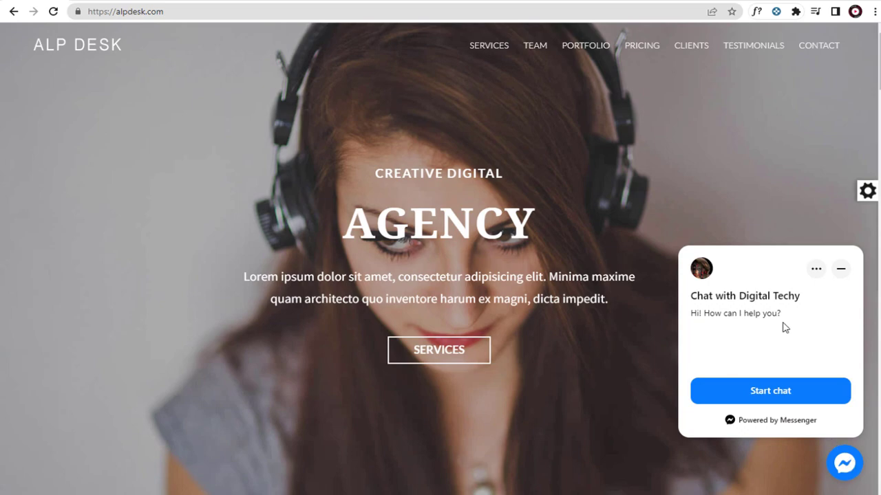
{"action": "mouse_move", "coordinate": [770, 386]}
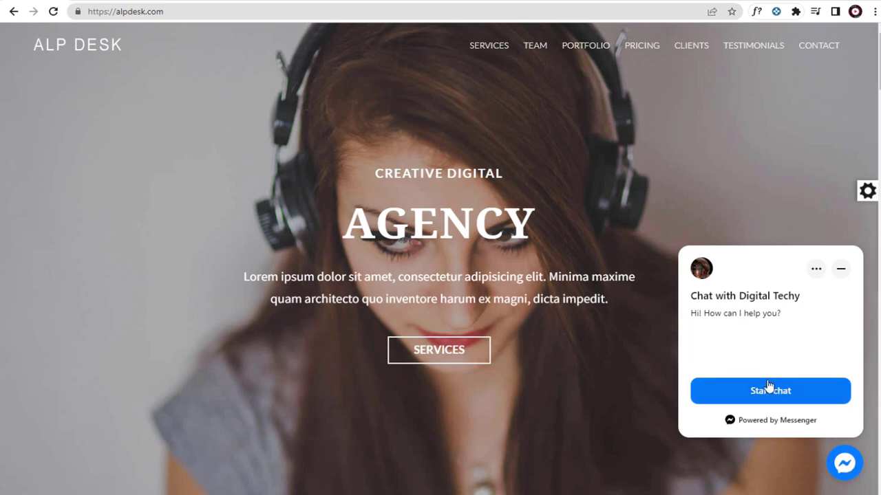